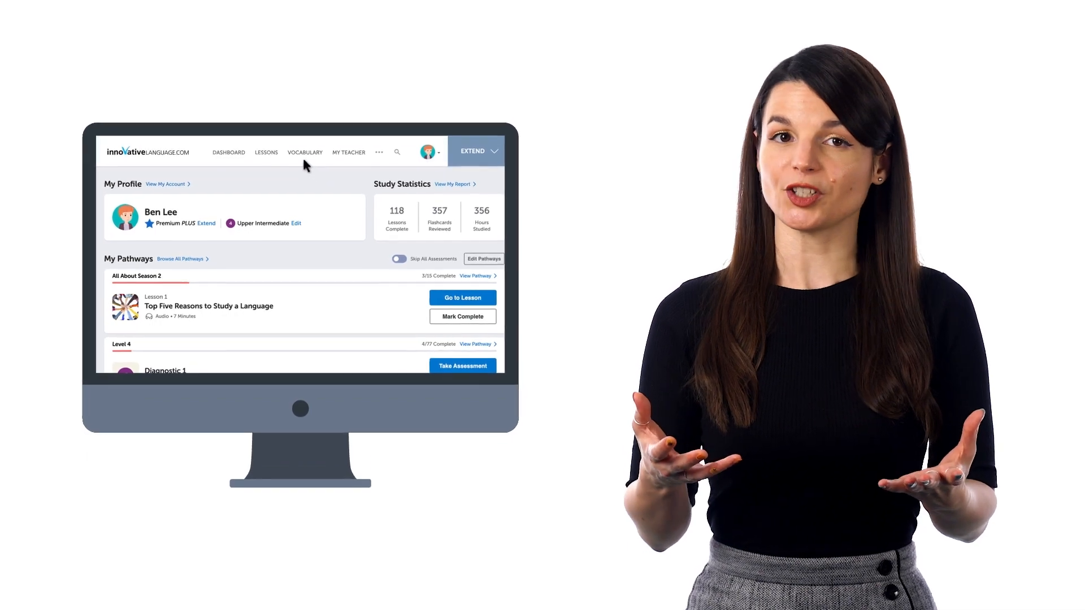
# Expand the Vocabulary menu from the top navigation bar.
pyautogui.click(304, 152)
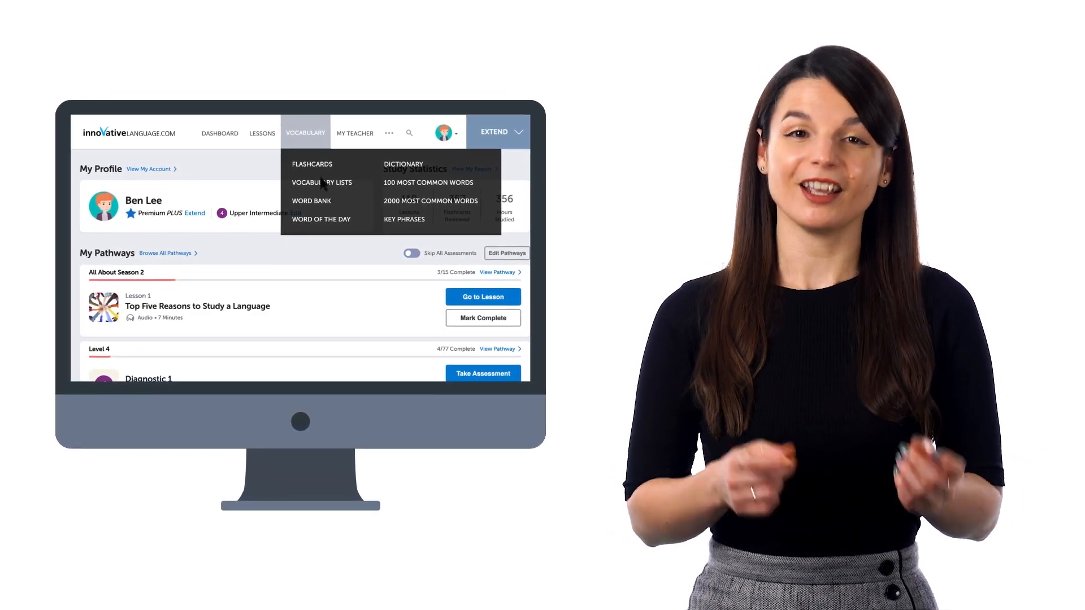
# Go to the Vocabulary Lists page showing newest lists like Thanksgiving and Car Parts.
pyautogui.click(322, 182)
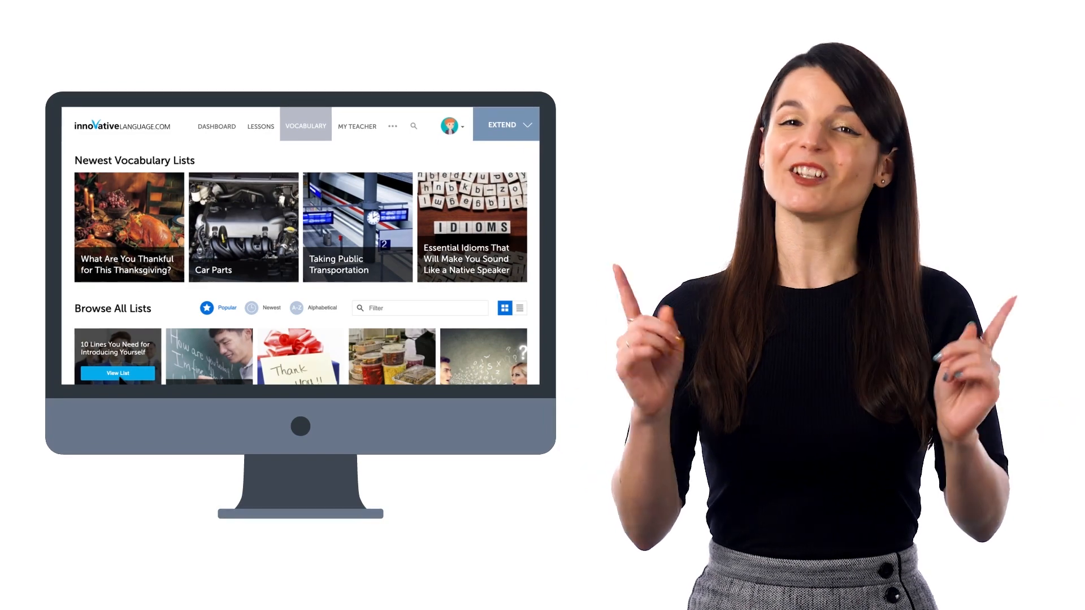
# Bring the Vocabulary menu back up over the Vocabulary Lists page.
pyautogui.click(117, 373)
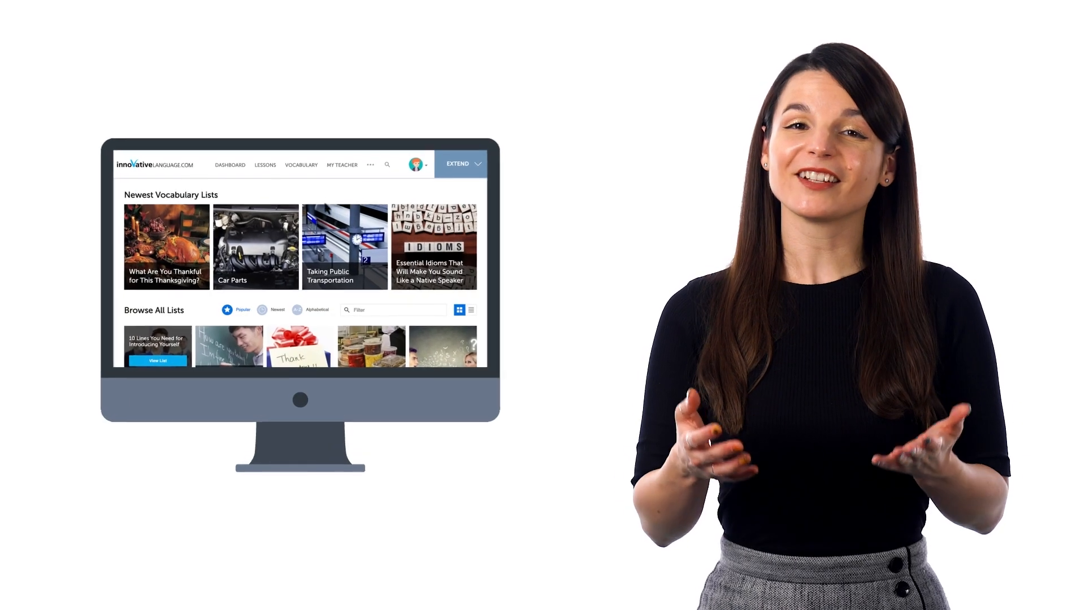
pyautogui.click(300, 135)
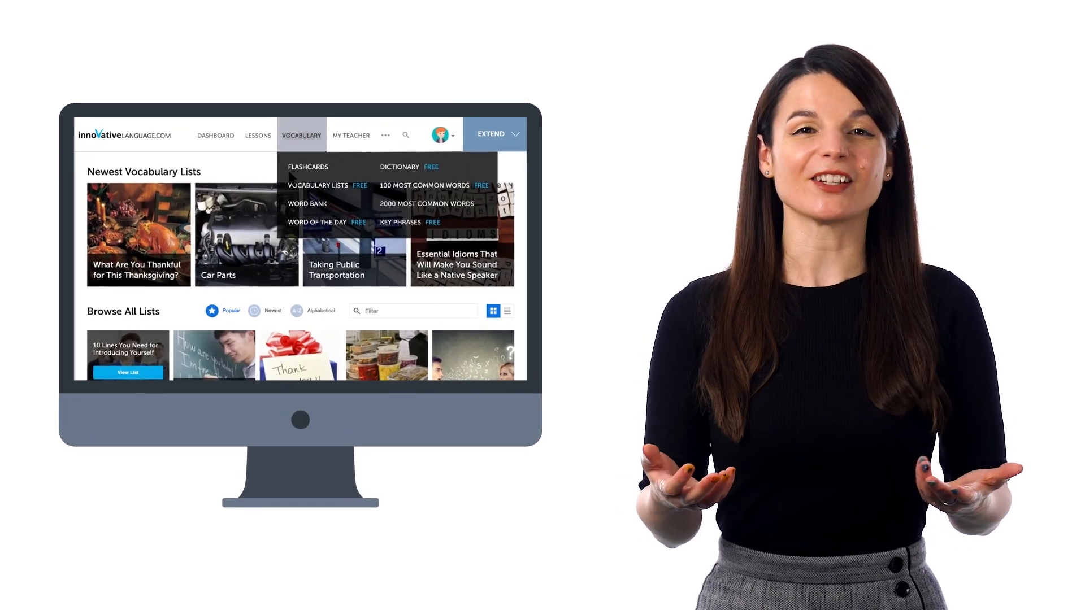
# Go to My Flashcards with the Study All, New Core 100 and 10 Lines decks.
pyautogui.click(307, 167)
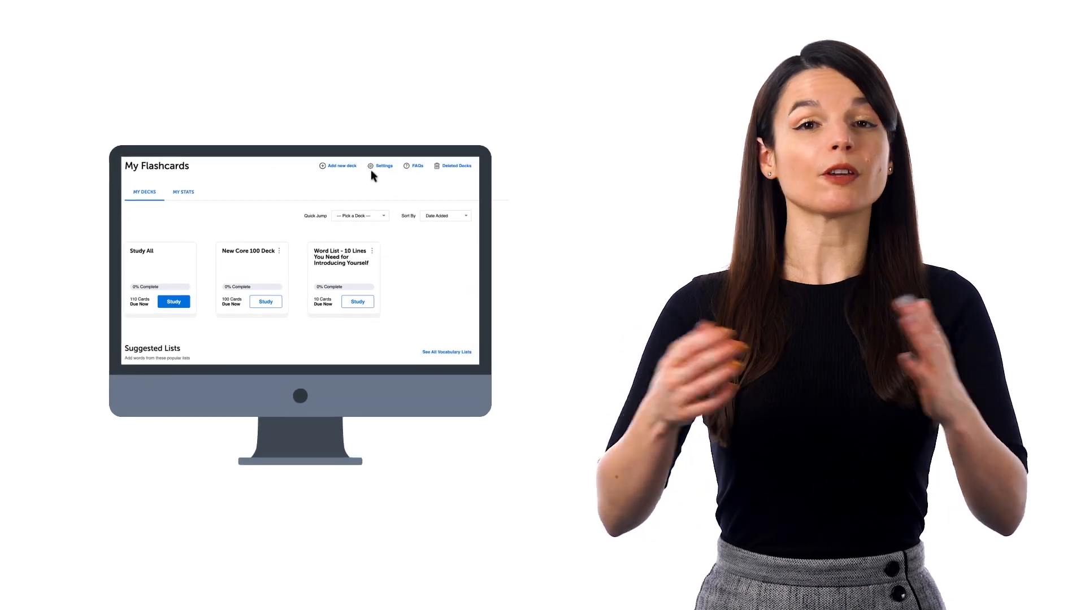
# In Flashcards Settings, switch on Listening Comprehension, Production and Recognition card types.
pyautogui.click(383, 165)
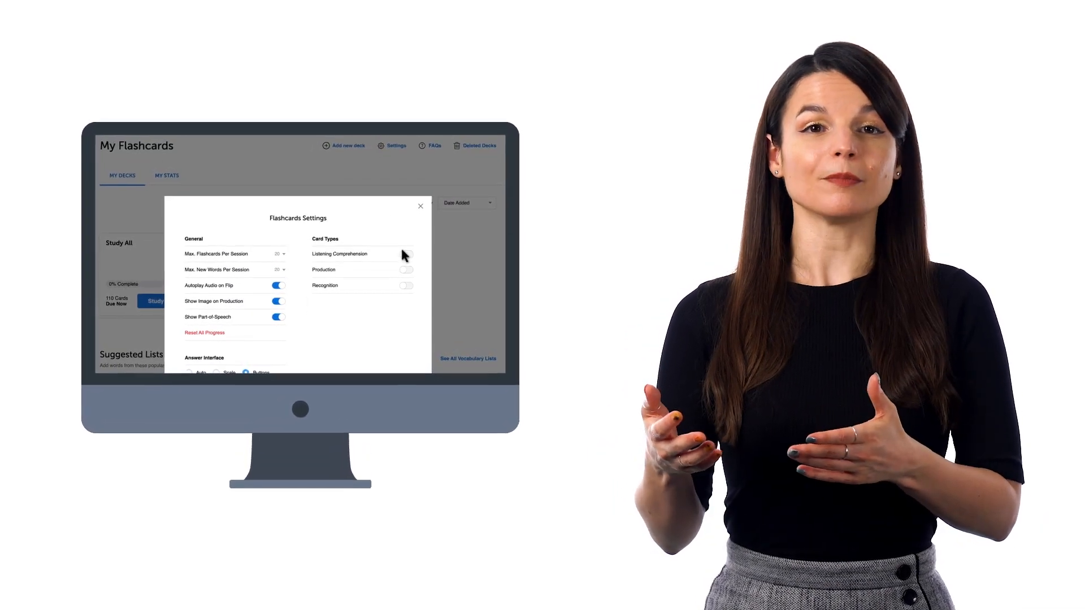
pyautogui.click(408, 250)
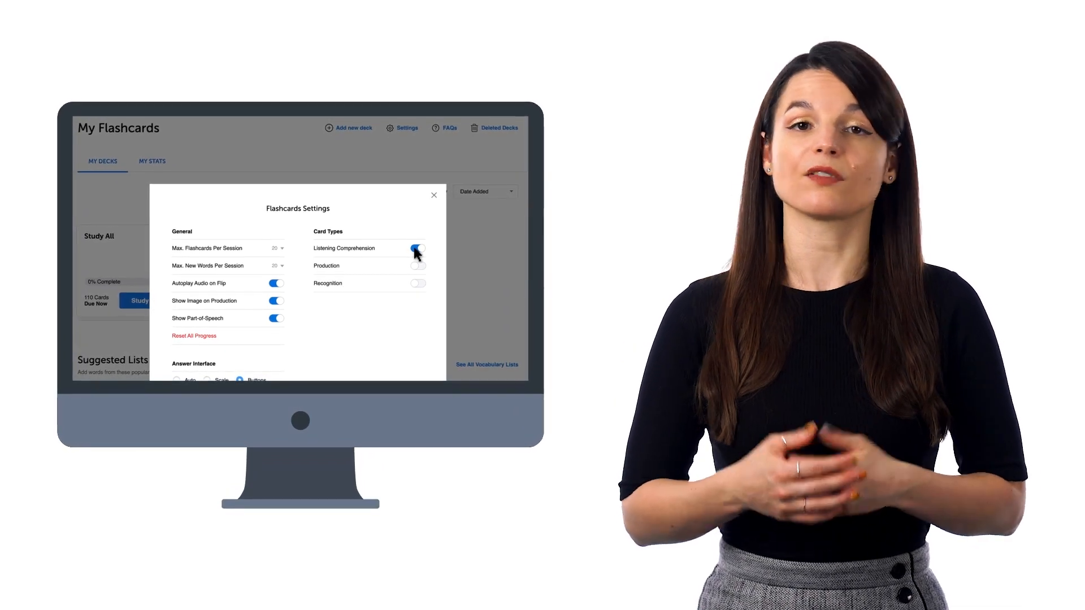
pyautogui.click(420, 264)
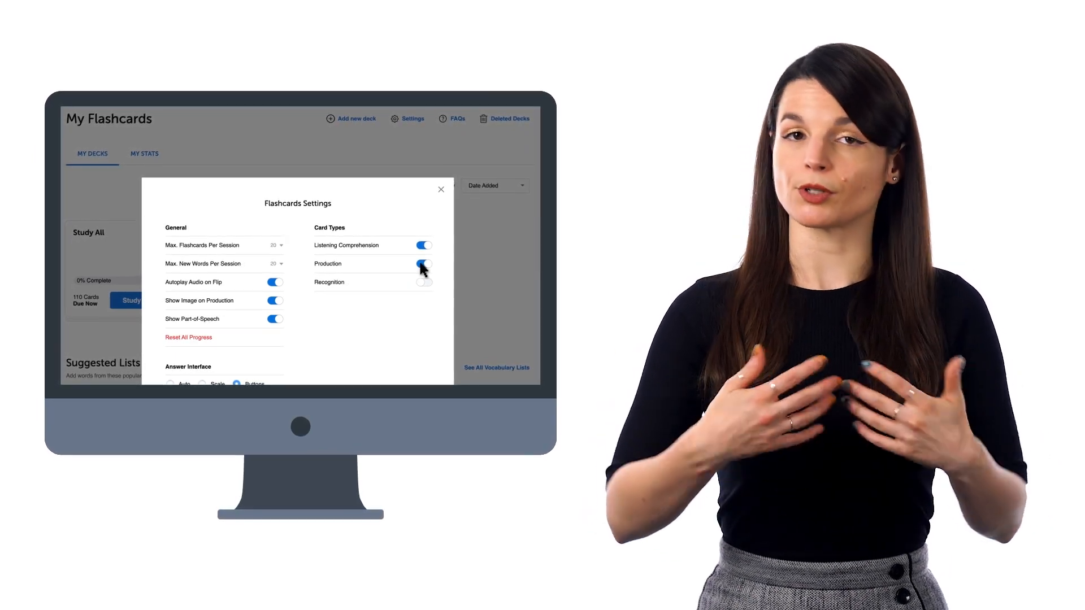
pyautogui.click(424, 281)
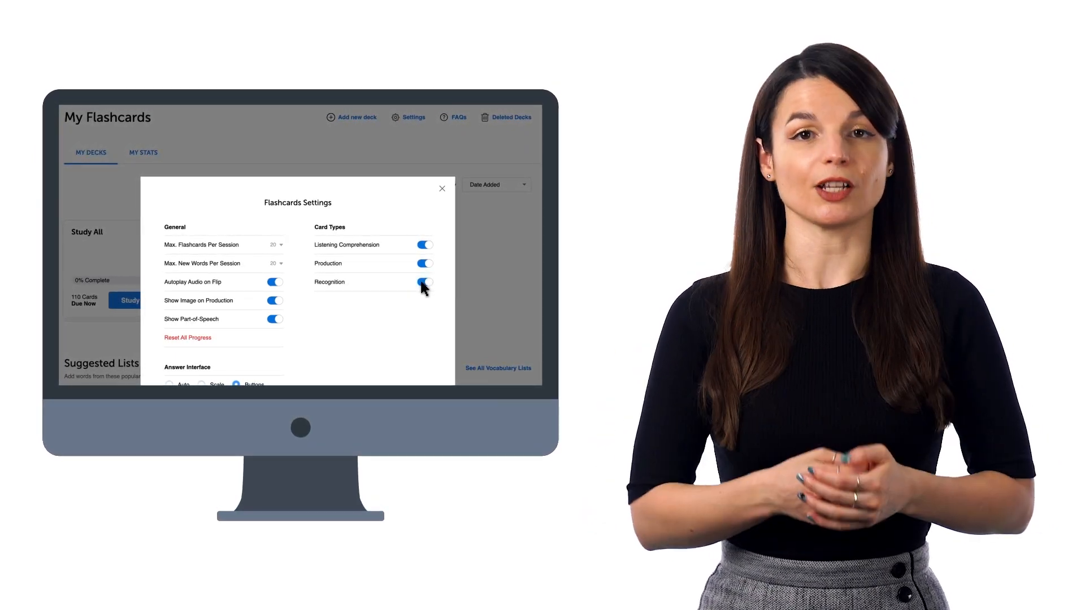